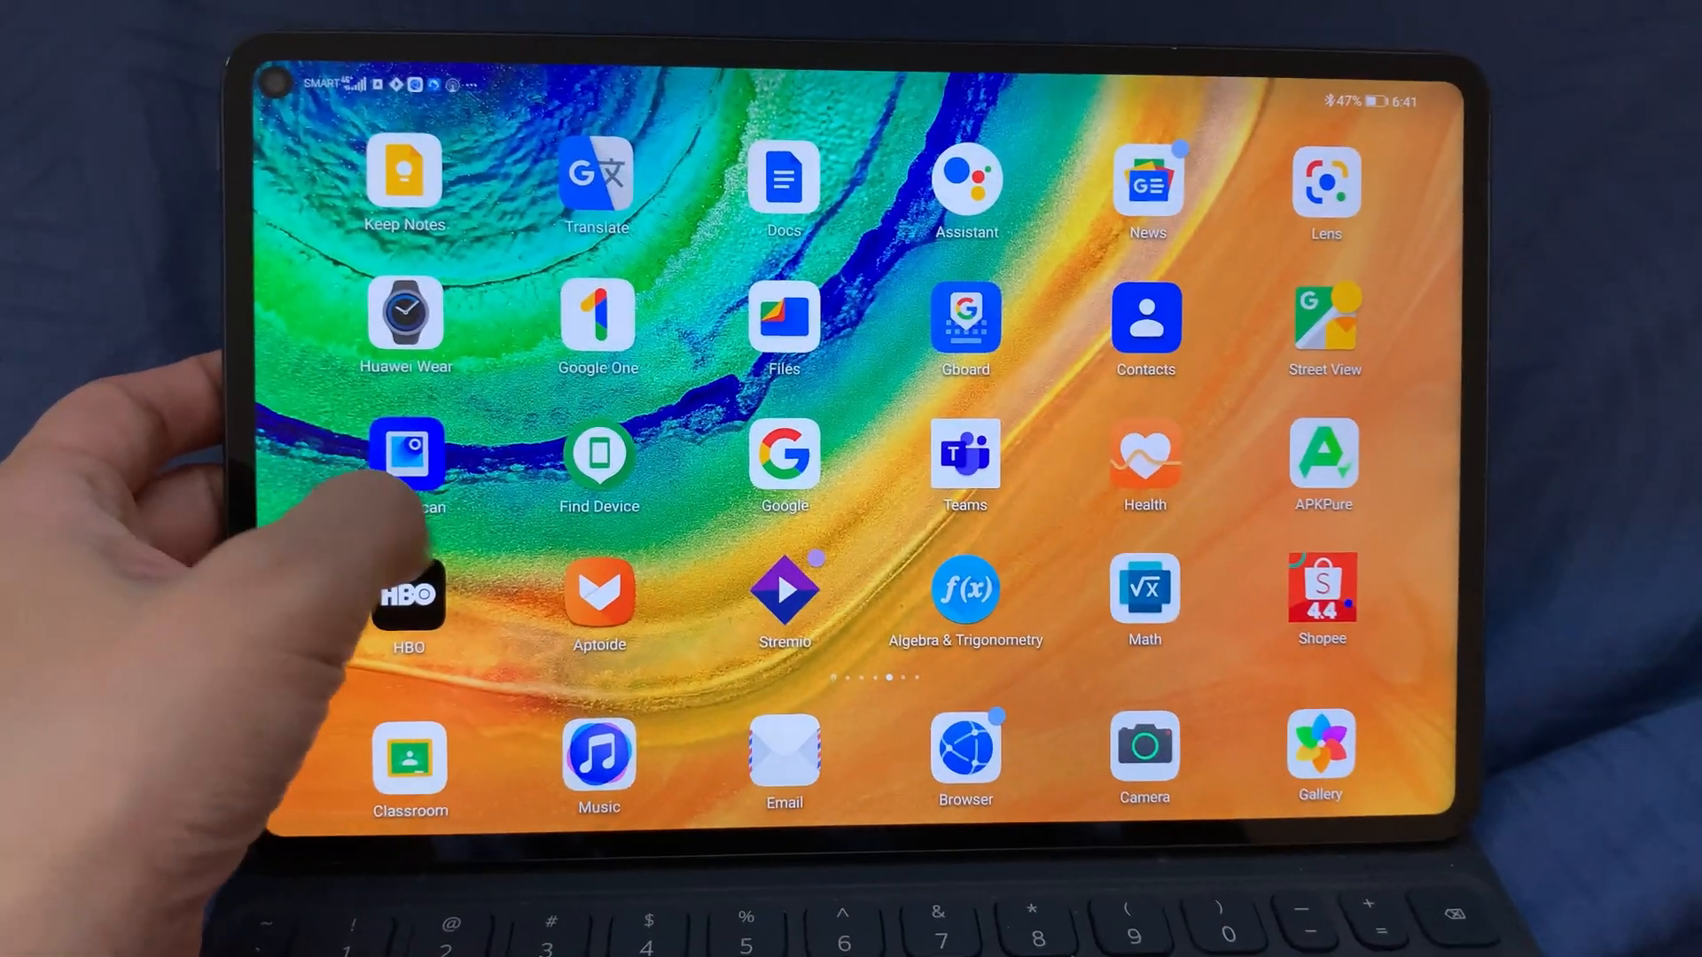
Swipe the home screen to reach the page holding the Settings app
scroll("left", 3)
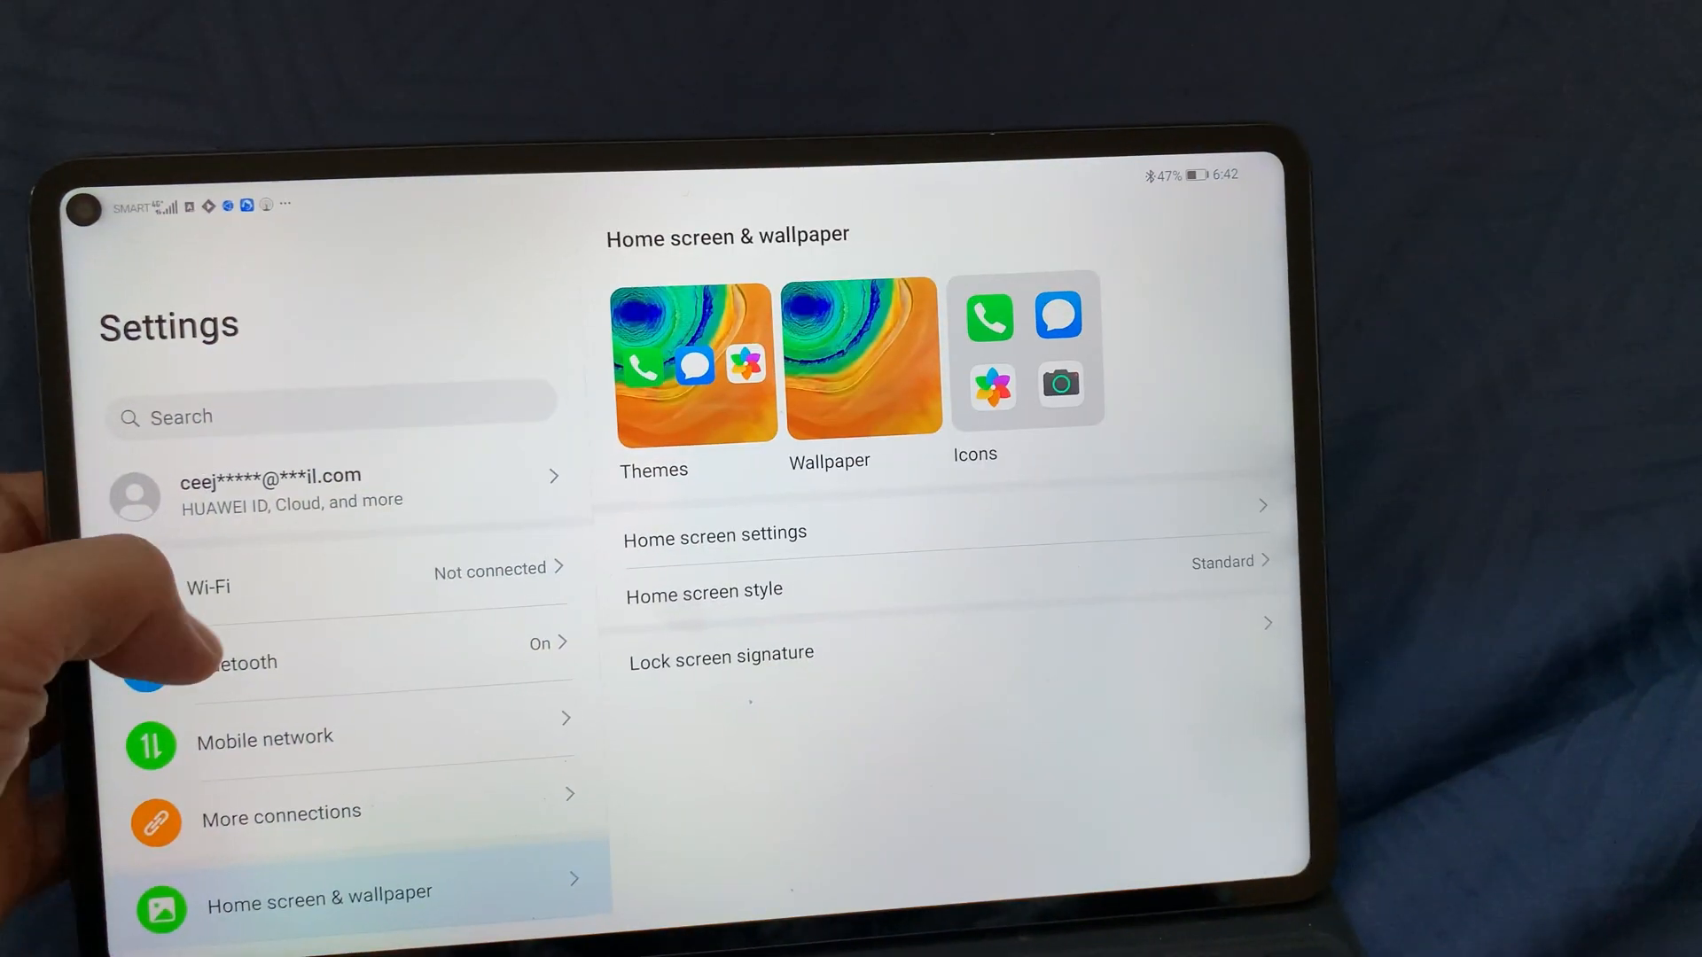
Scroll the main Settings list down toward System & updates and Software update
scroll("down", 3)
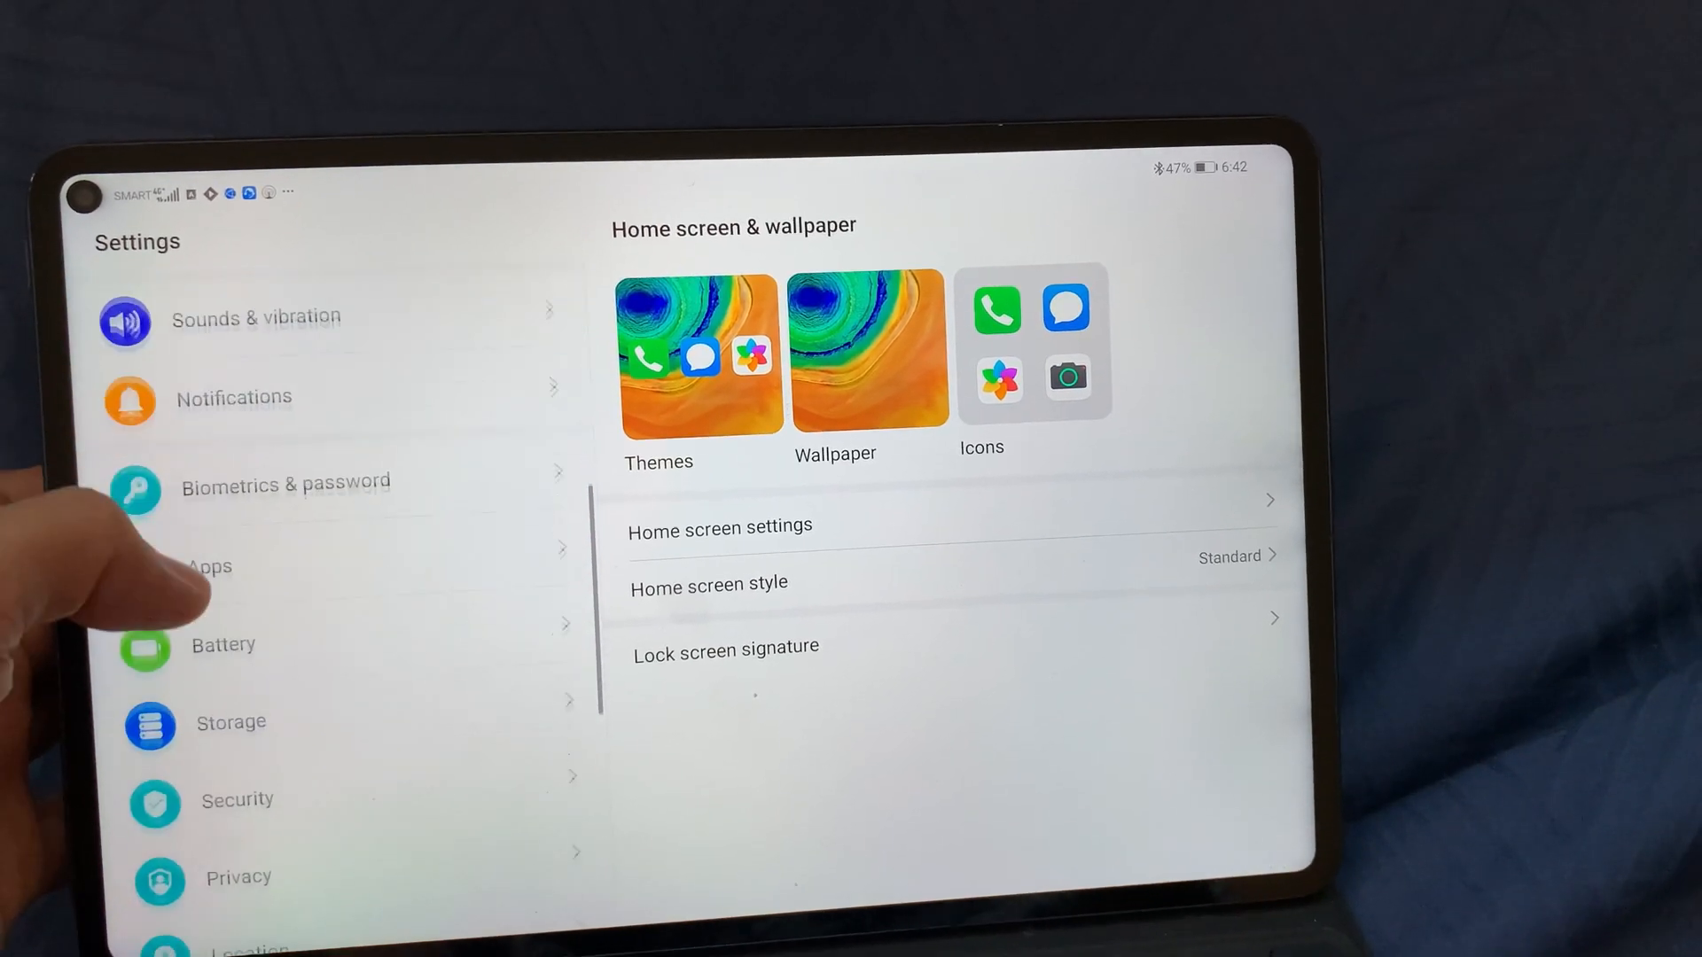
scroll("down", 3)
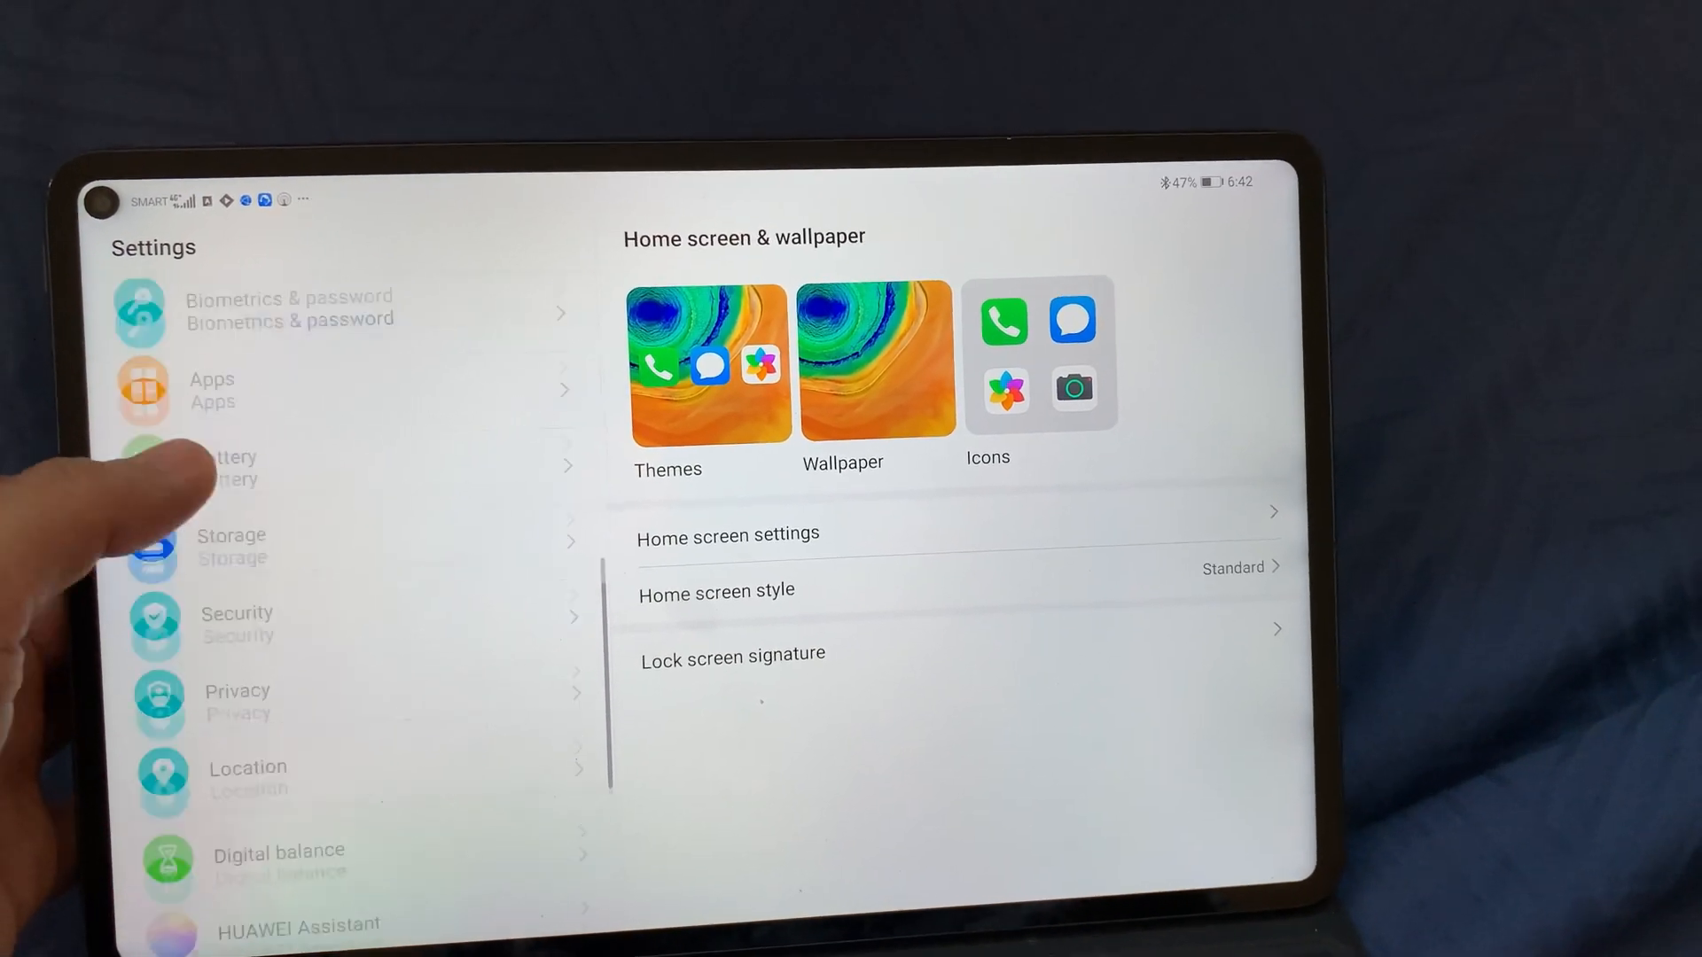
scroll("down", 3)
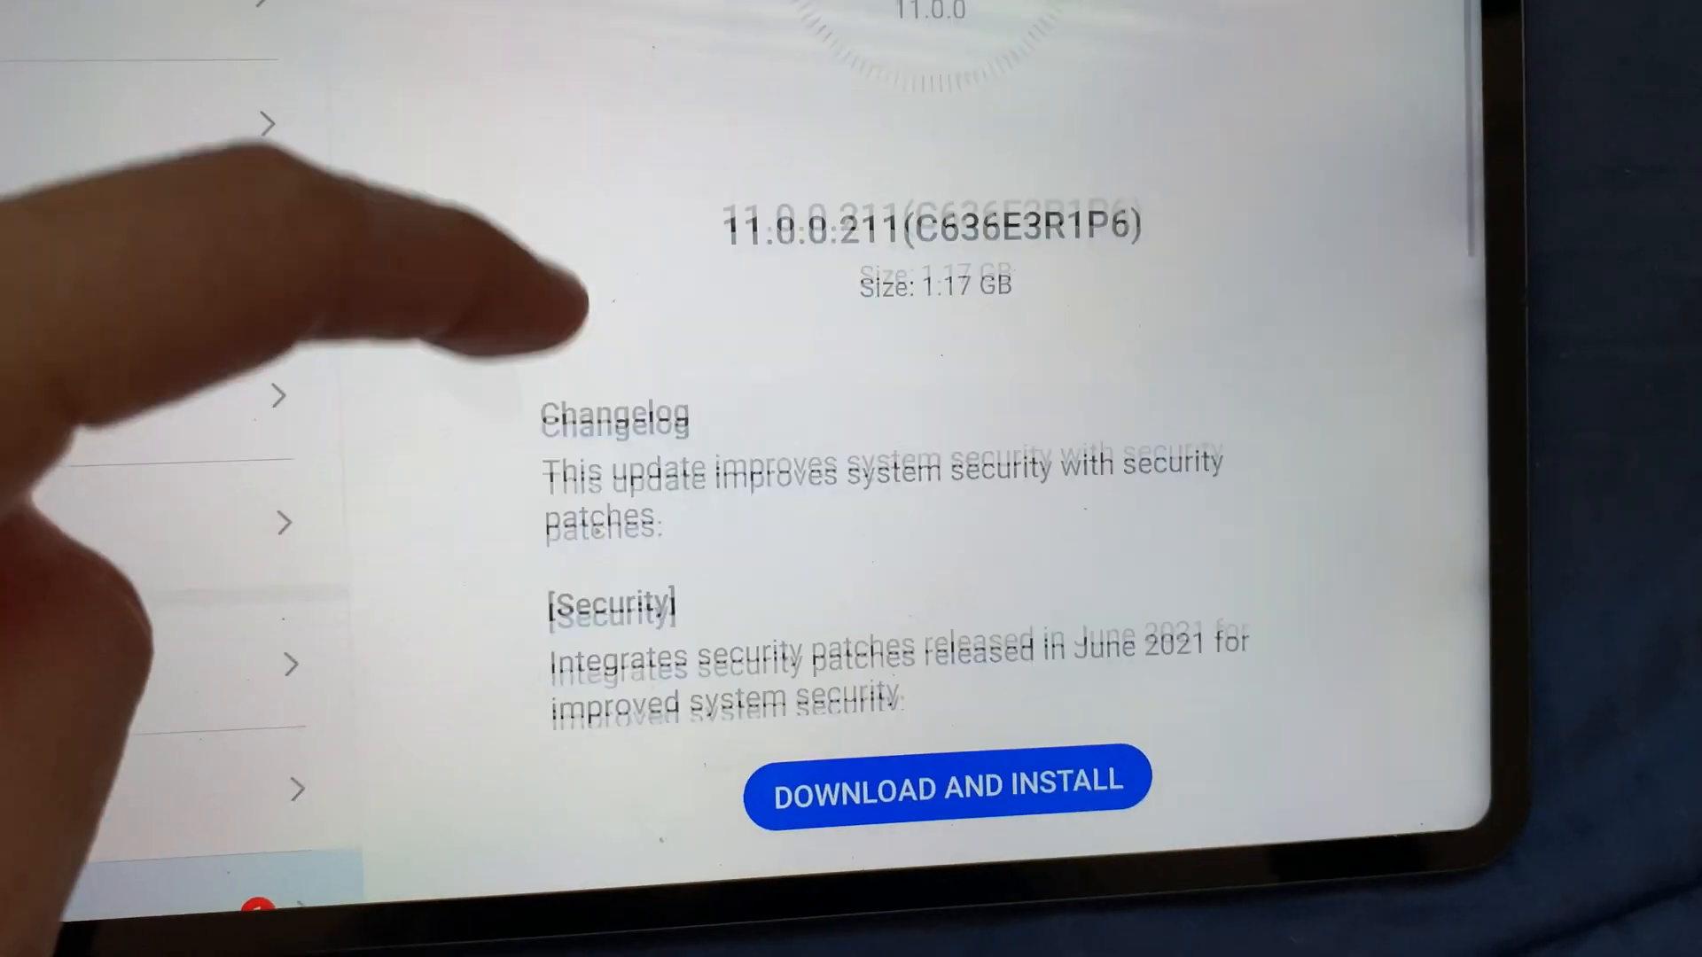
Scroll the 11.0.0.211 changelog to the June 2021 security patch details
scroll("down", 3)
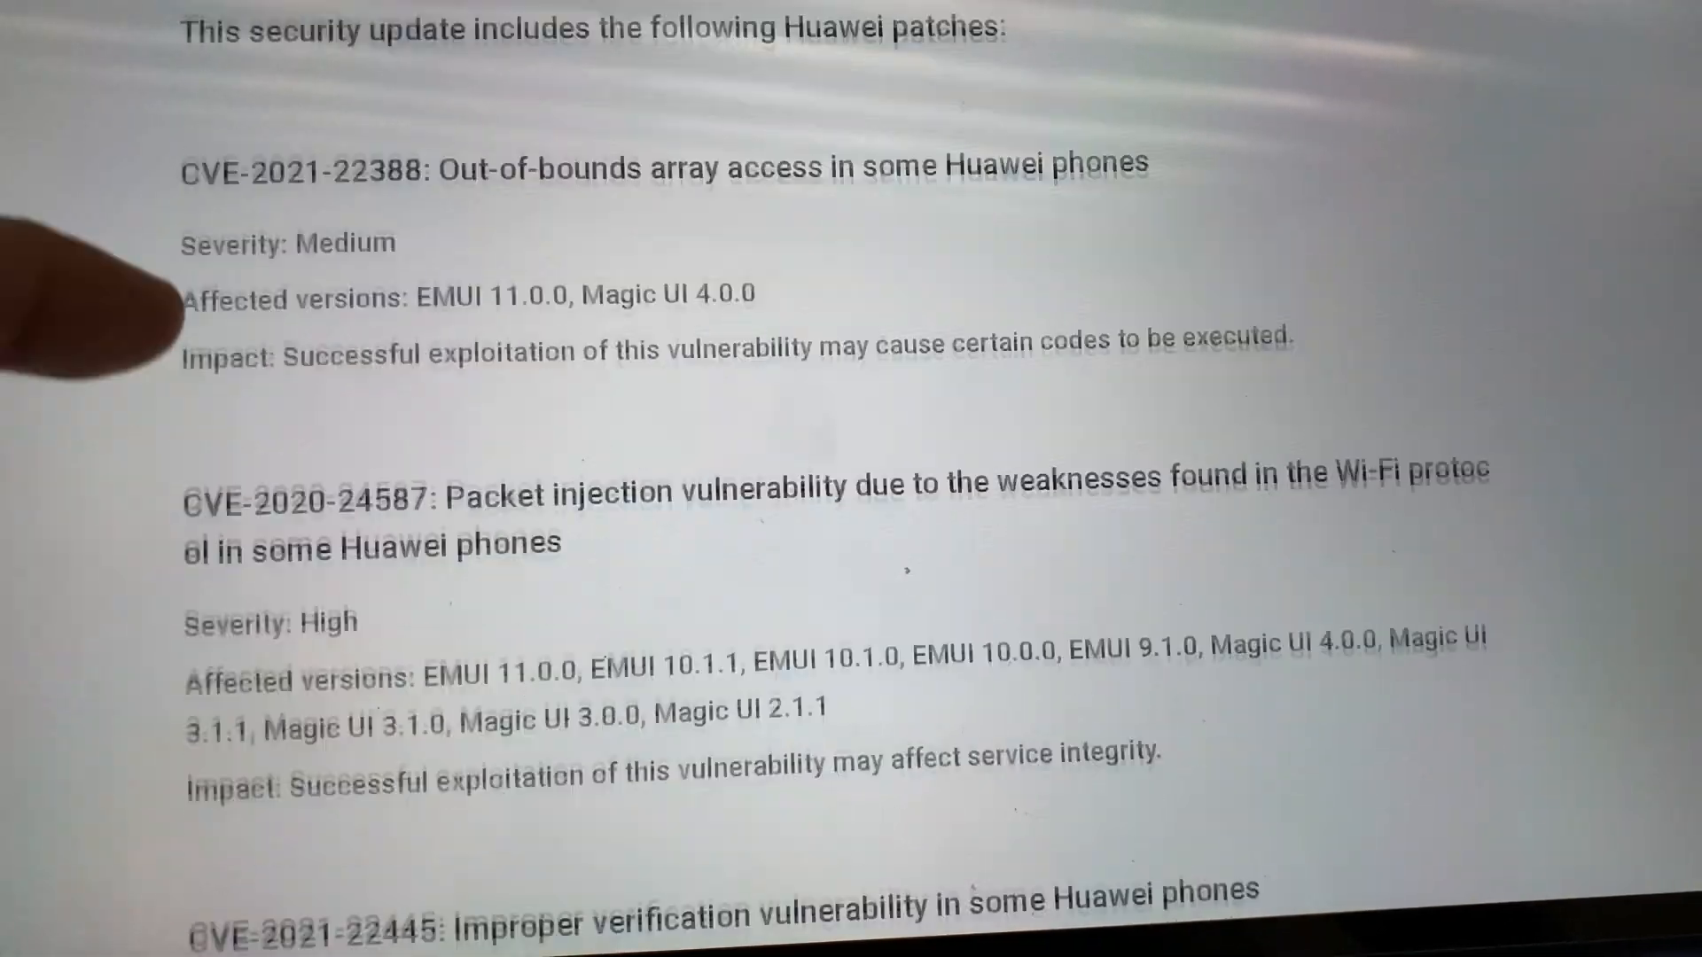
Read the June 2021 bulletin, then confirm the Notice to download 11.0.0.211 over mobile data
scroll("down", 3)
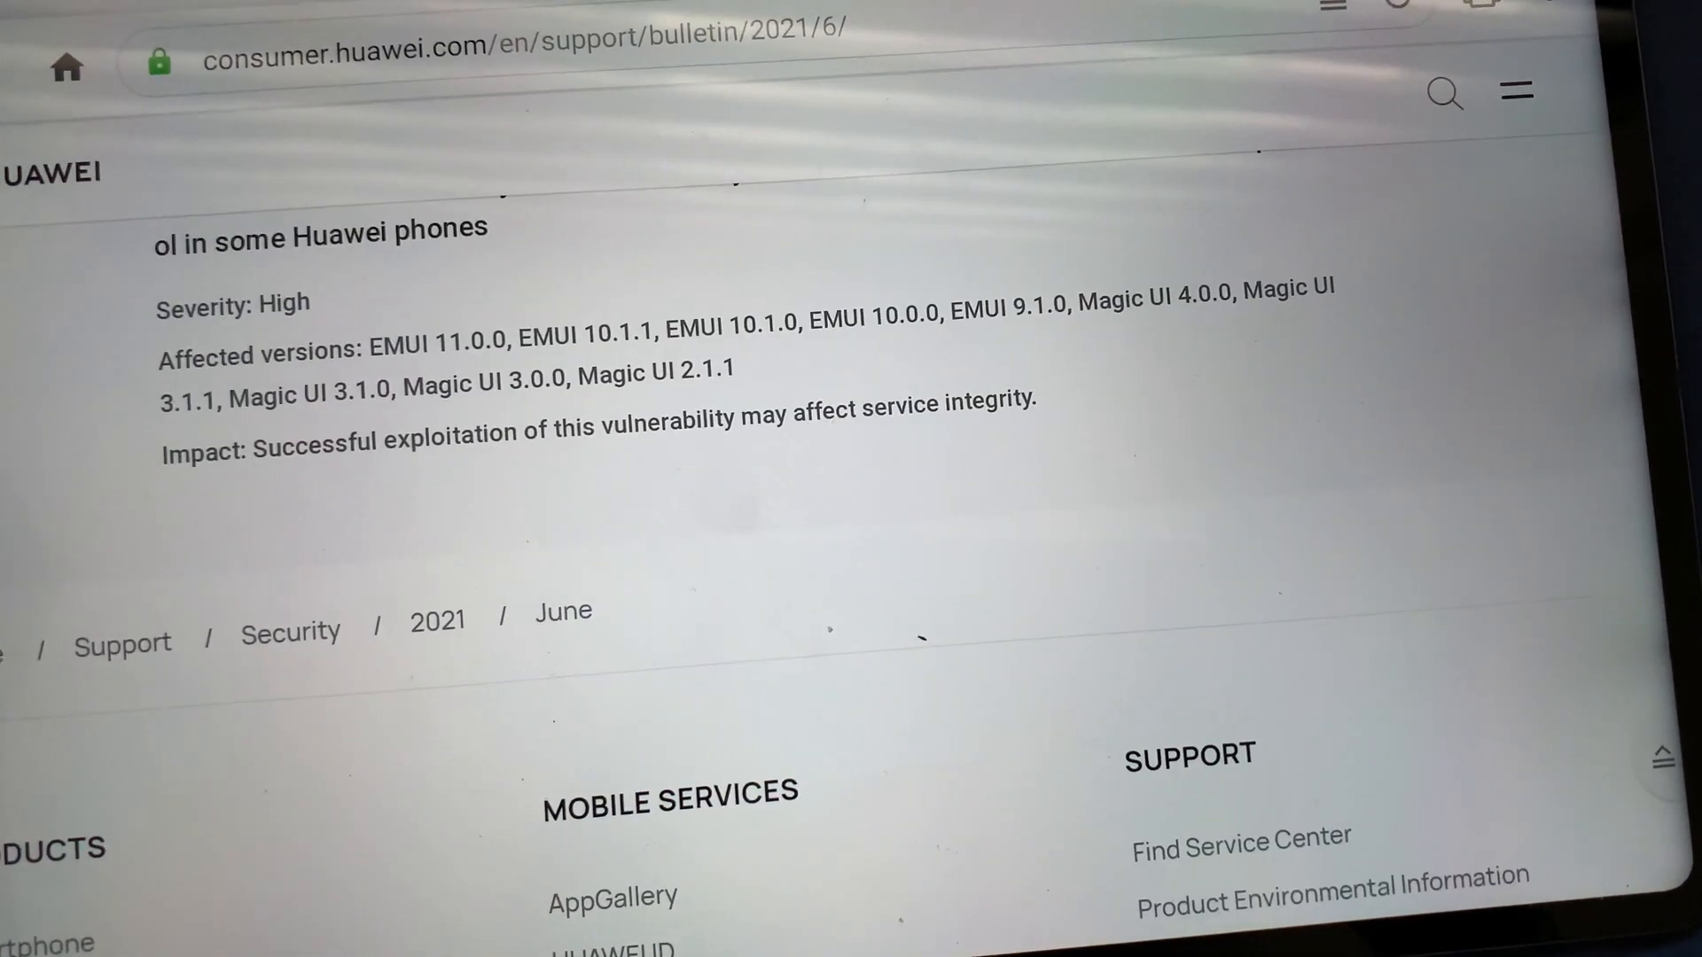
scroll("up", 3)
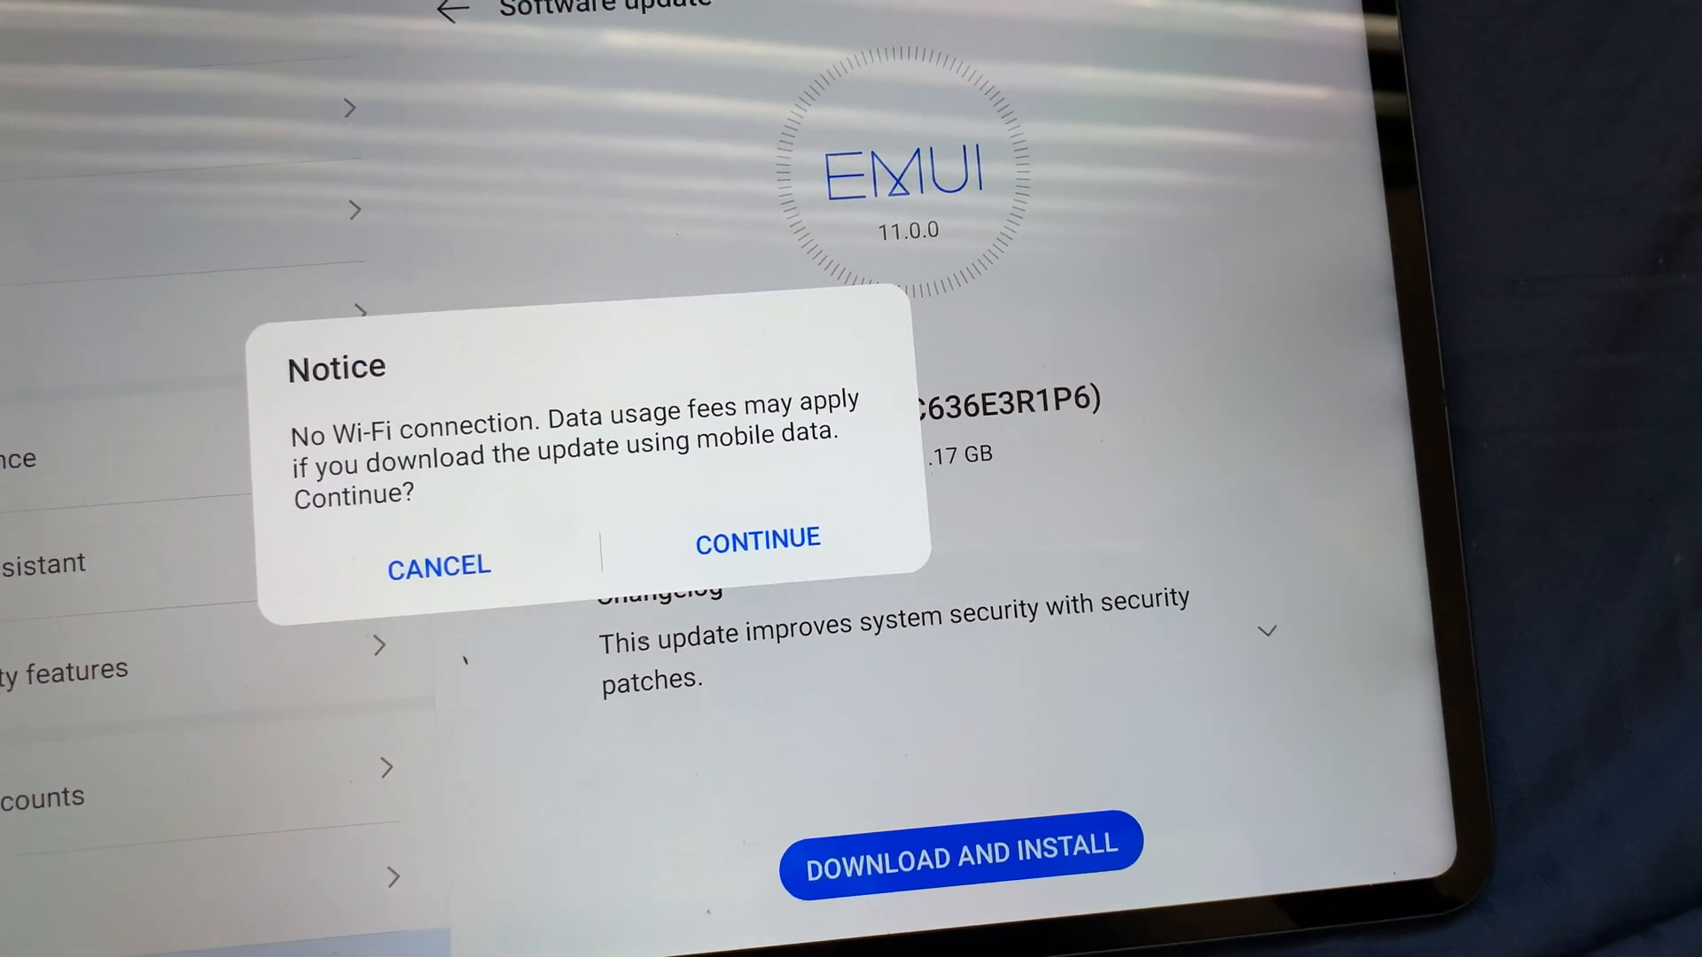
left_click(758, 539)
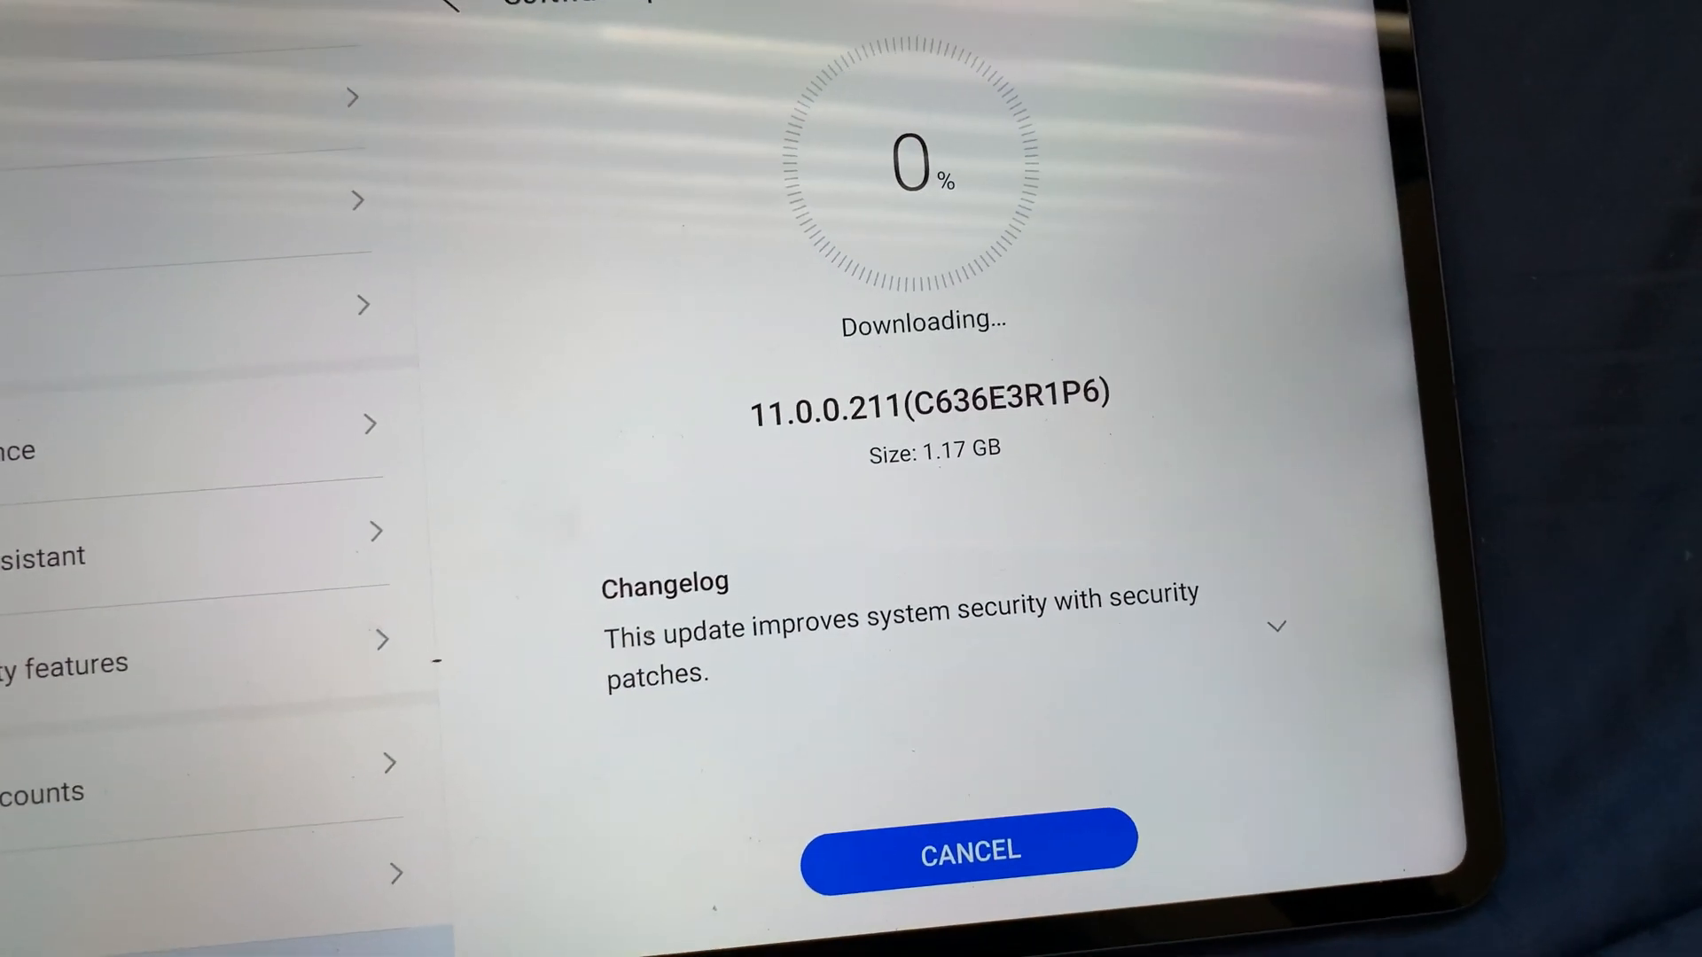